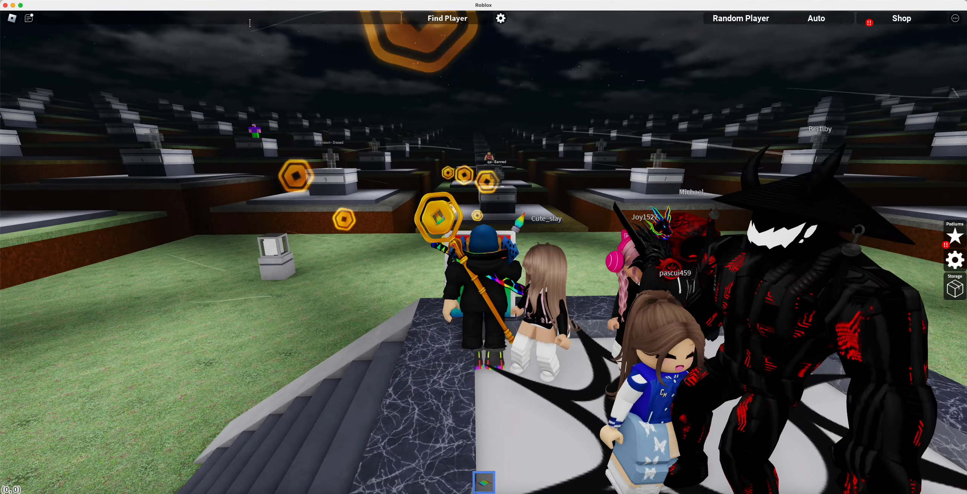
{"action": "type", "text": "bosfn"}
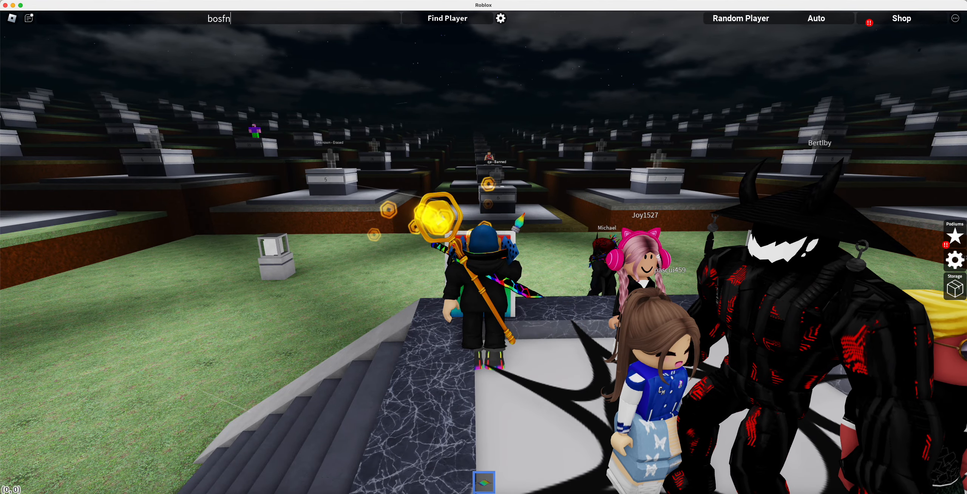
{"action": "type", "text": "sam"}
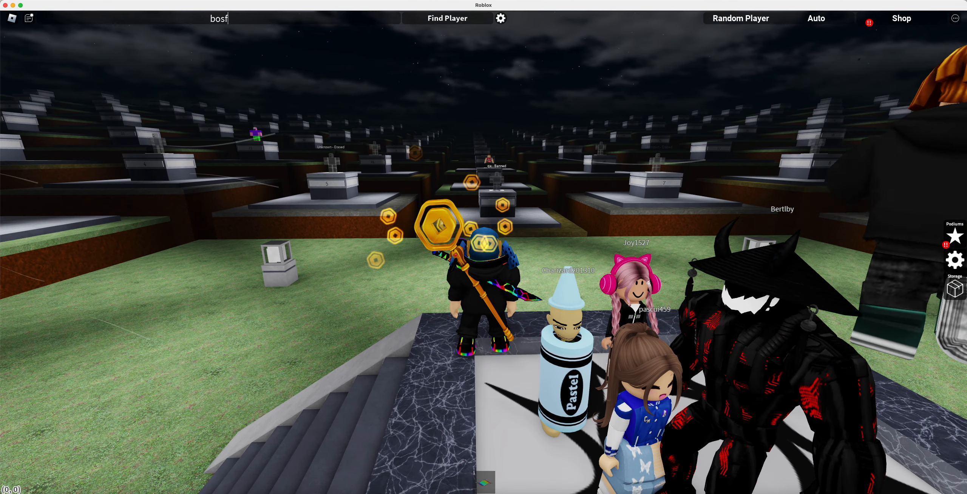
{"action": "type", "text": "onsam"}
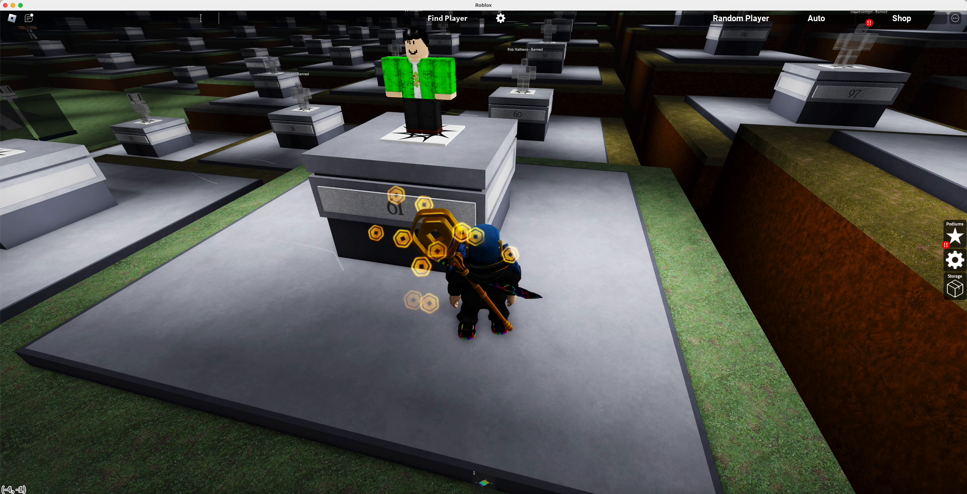
Step: Search names like 'luck' and 'hio' to teleport away from podium 81 into the sky above the field
{"action": "type", "text": "luck"}
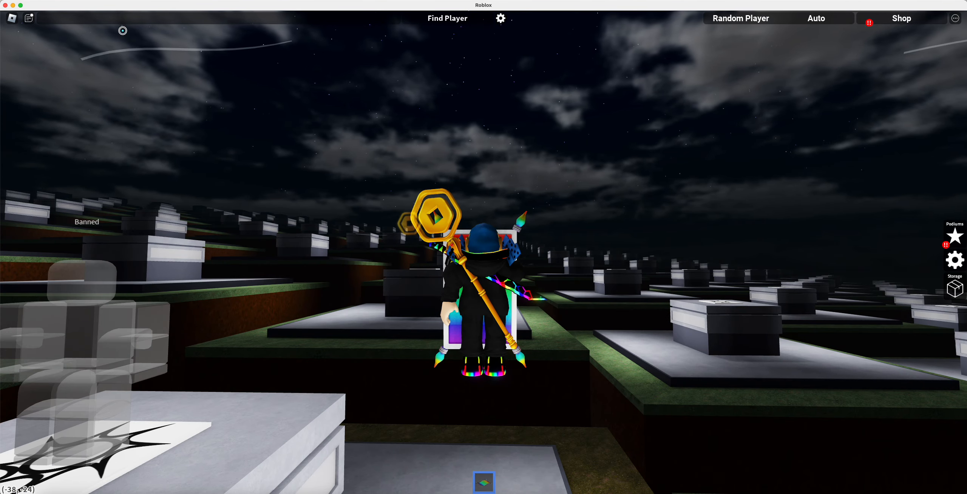
{"action": "type", "text": "sdF;JKASDGf"}
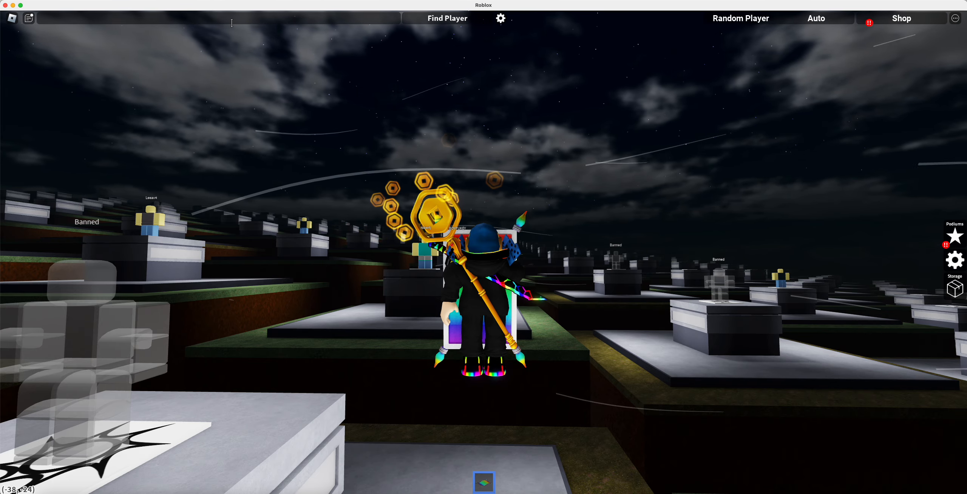
{"action": "type", "text": "hio"}
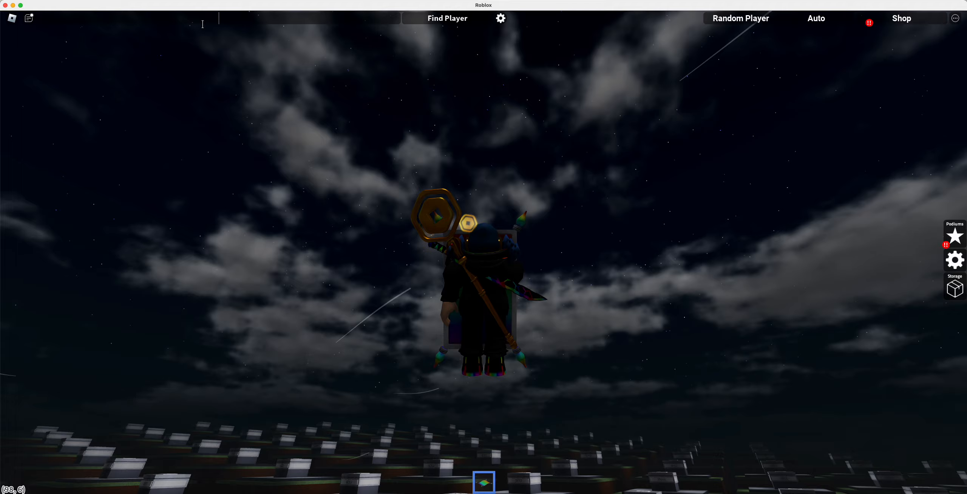
Step: Search 'cook' to teleport down onto a walkway, then ready the search field for a new name
{"action": "type", "text": "cook"}
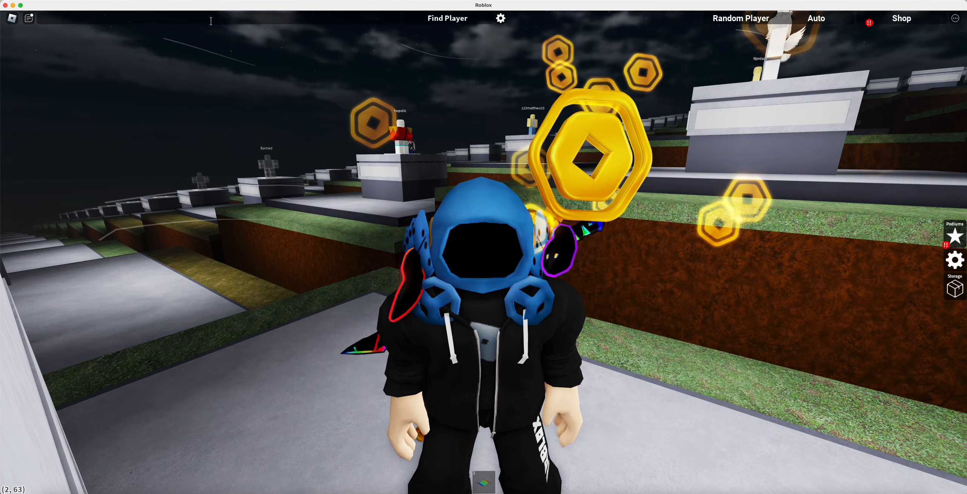
{"action": "left_click", "coordinate": [28, 18]}
{"action": "type", "text": "Char"}
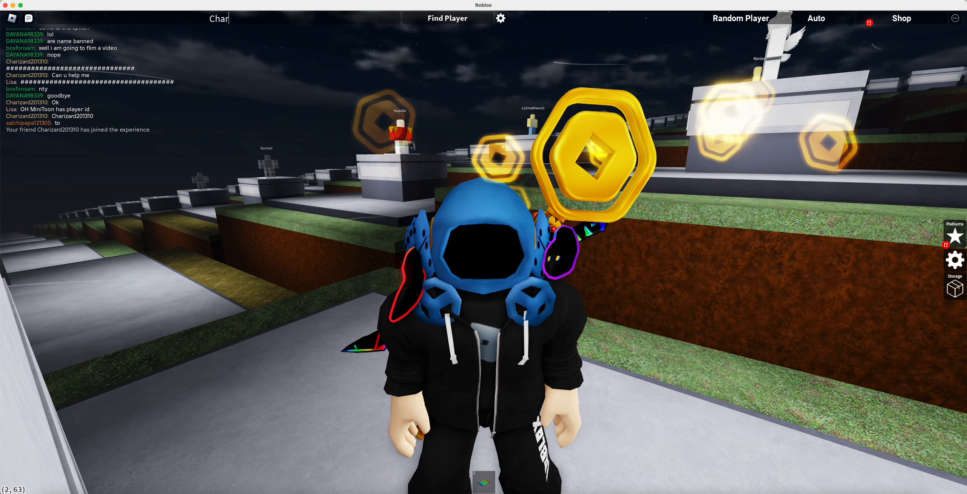
Step: Search the friend's name starting 'iz' and teleport to their podium
{"action": "type", "text": "izard201310"}
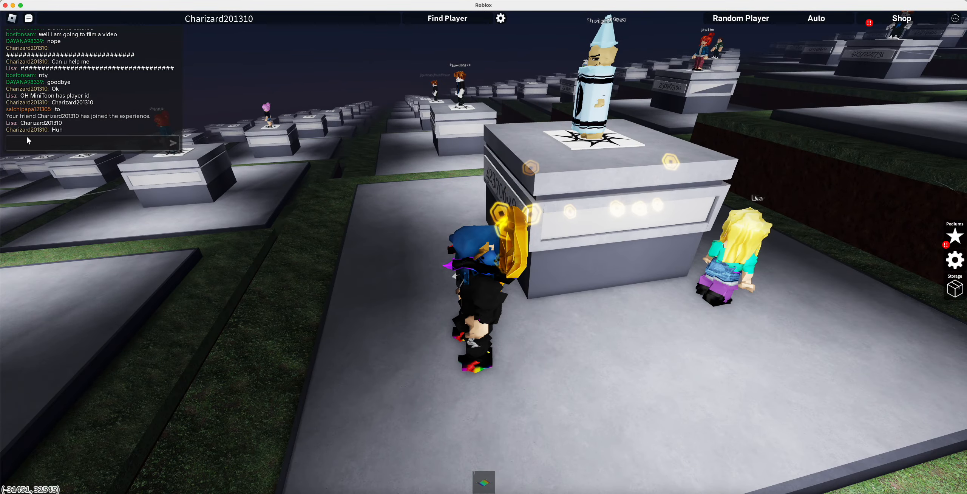
Step: Tell the friend in chat 'u are very lag' and send the message
{"action": "type", "text": "u are ve"}
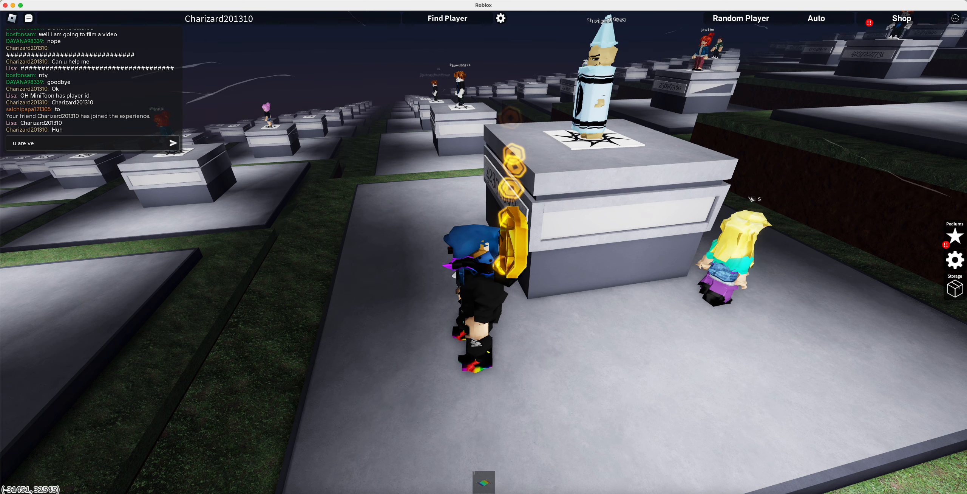
{"action": "type", "text": "ry lag"}
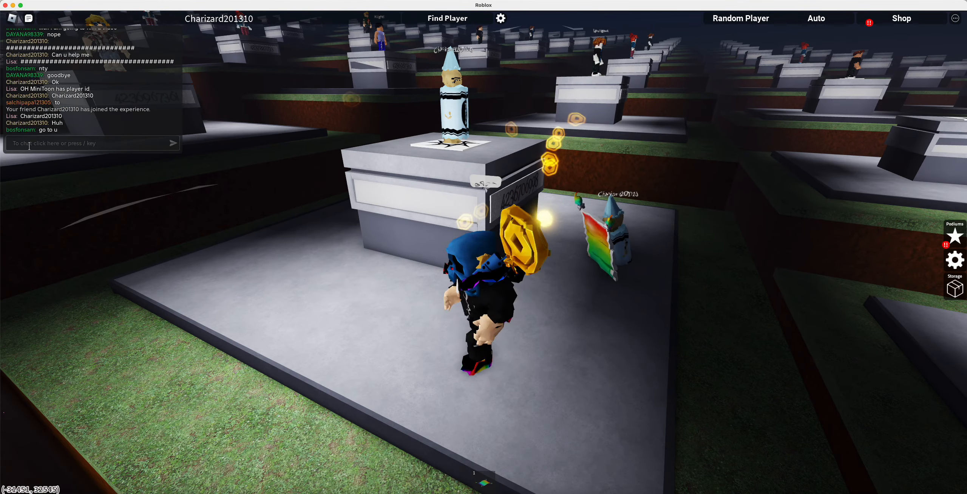
{"action": "type", "text": "lo"}
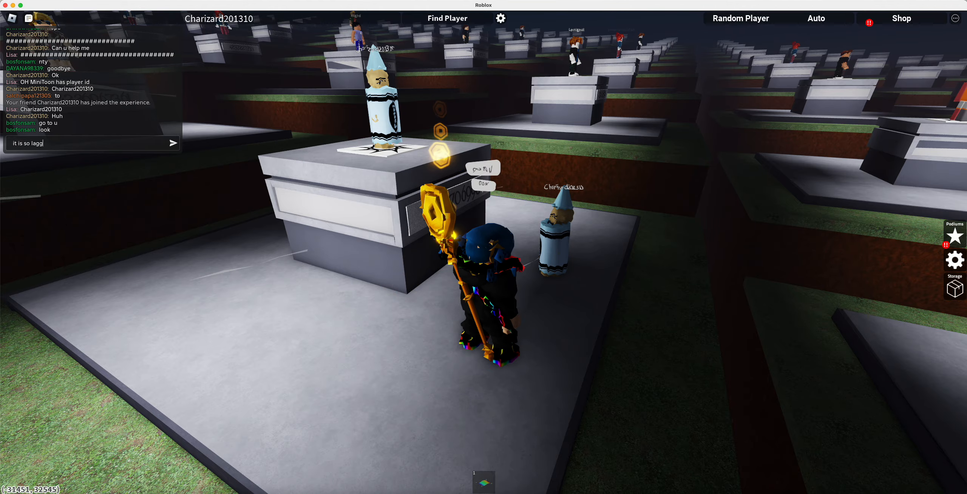
{"action": "key", "text": "Return"}
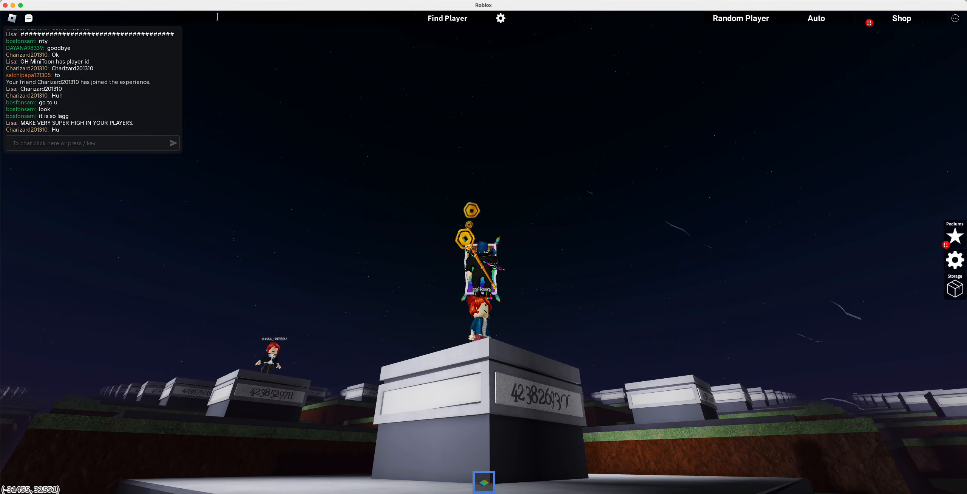
Step: Jump between podiums with searches 'ri', 'ww', 'WOW' and 'gino', ending by the red-capped player's podium
{"action": "type", "text": "ri"}
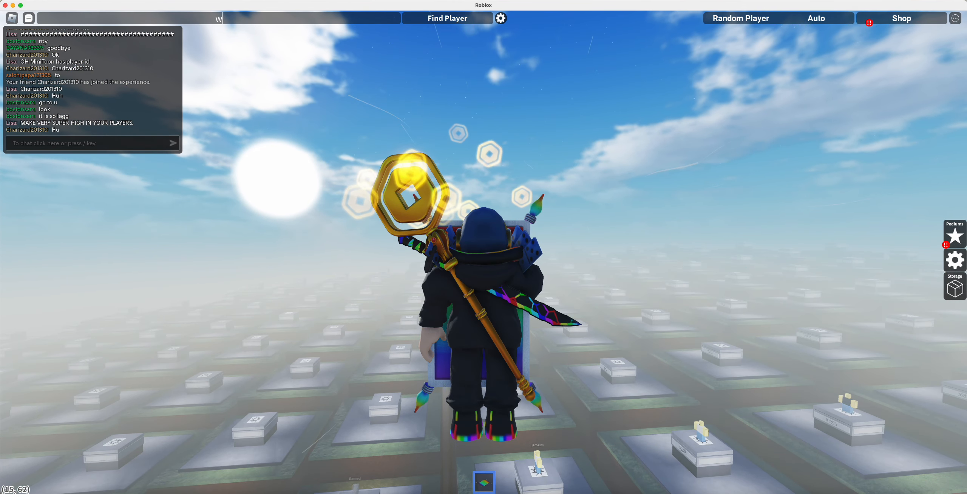
{"action": "type", "text": "ww"}
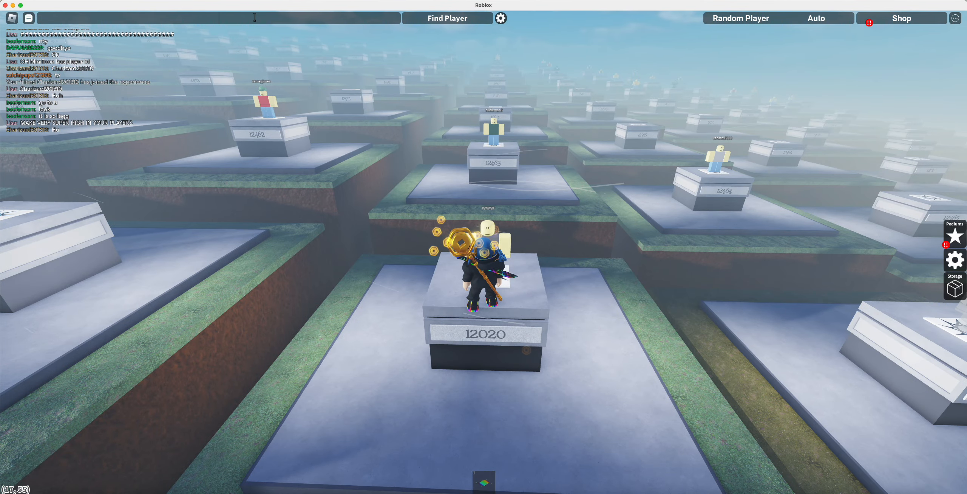
{"action": "type", "text": "WOW"}
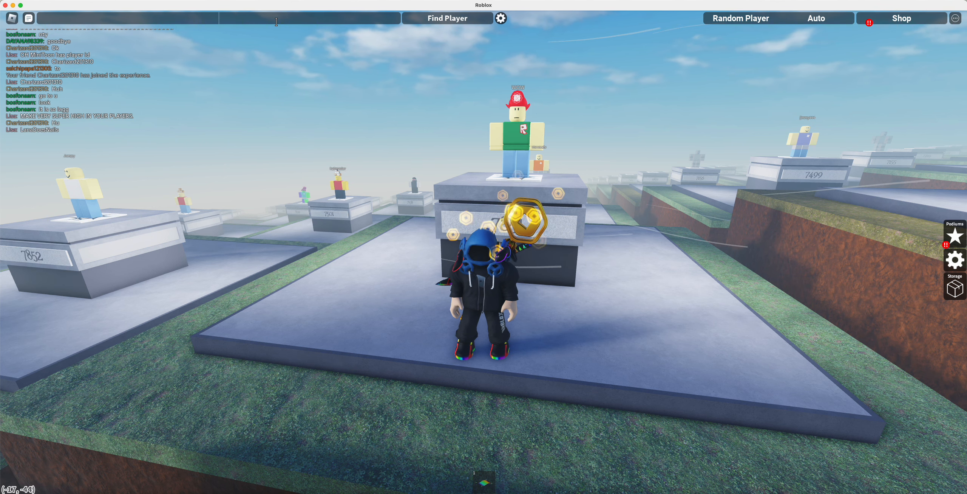
{"action": "type", "text": "gino"}
{"action": "type", "text": "bo"}
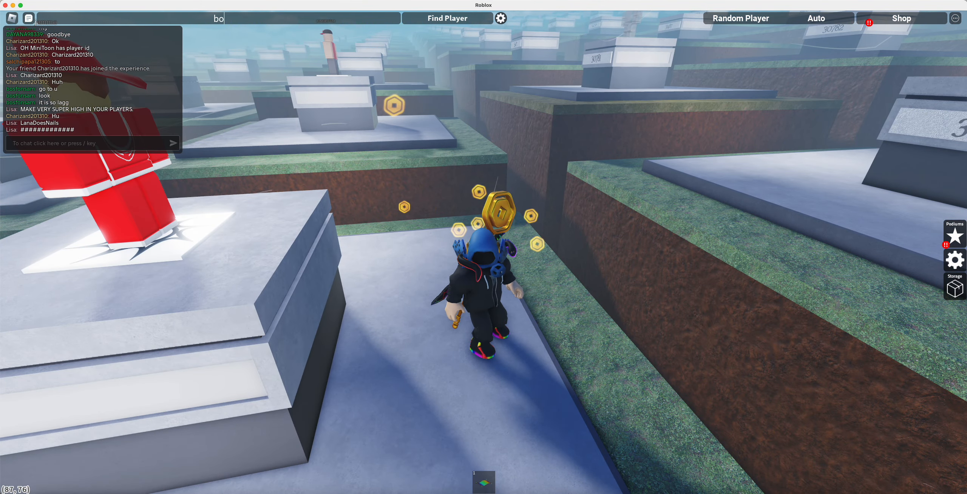
{"action": "type", "text": "sfnsam"}
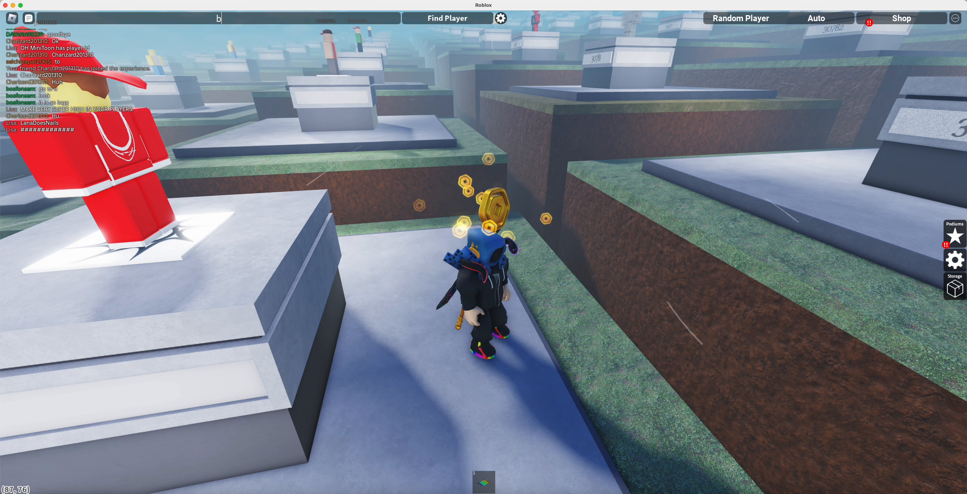
{"action": "type", "text": "osfnsam"}
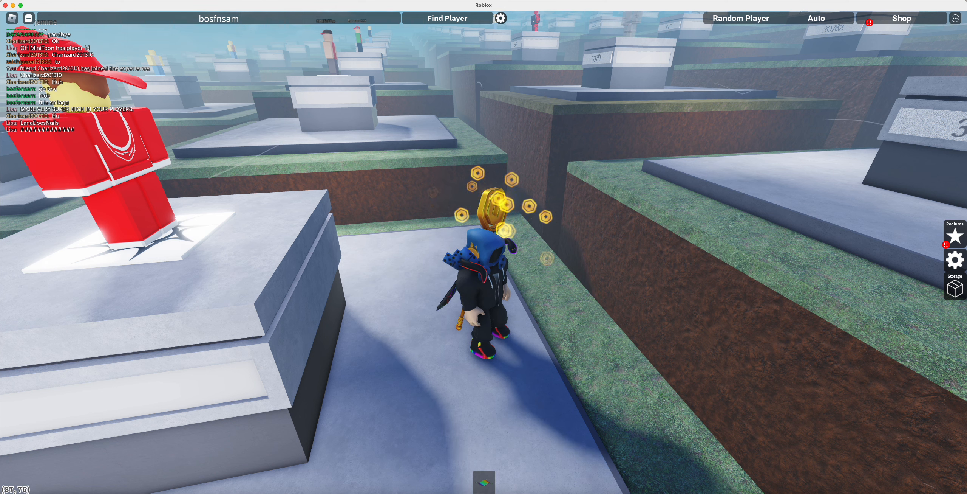
{"action": "type", "text": "om"}
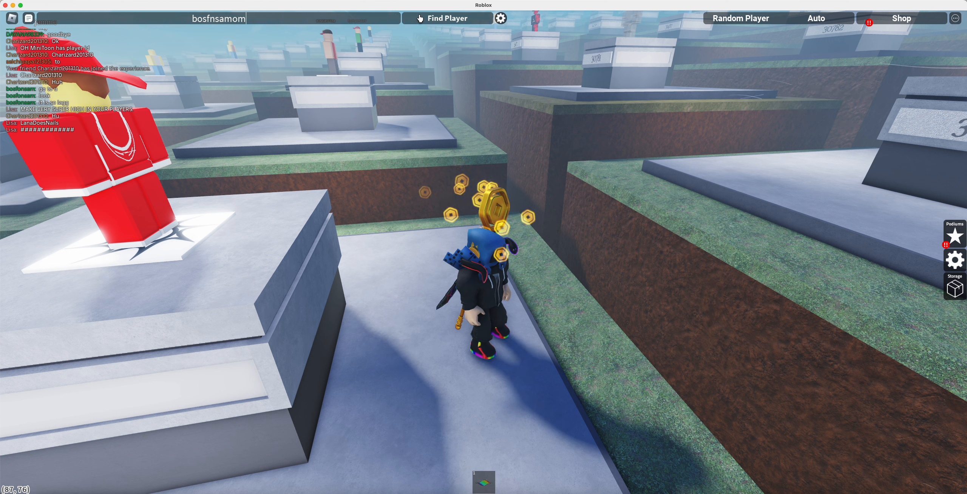
{"action": "left_click", "coordinate": [218, 18]}
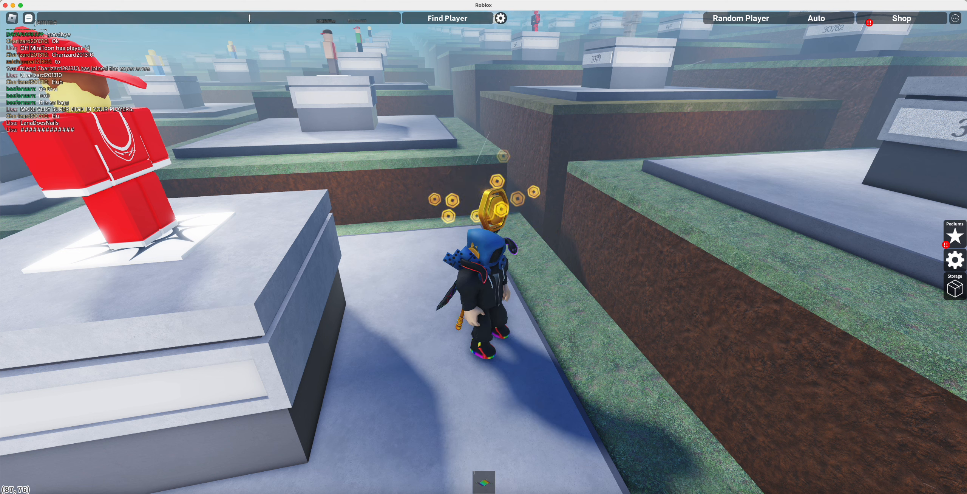
{"action": "type", "text": "a"}
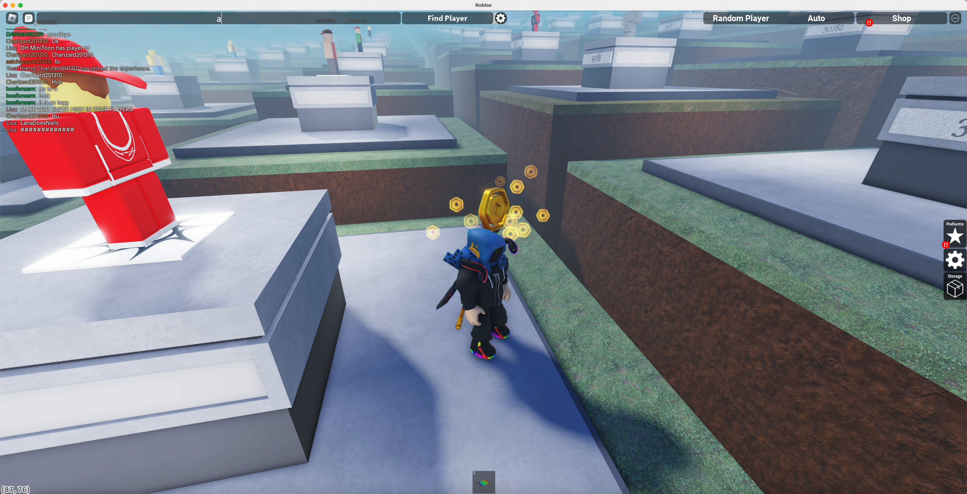
{"action": "type", "text": "amt2323"}
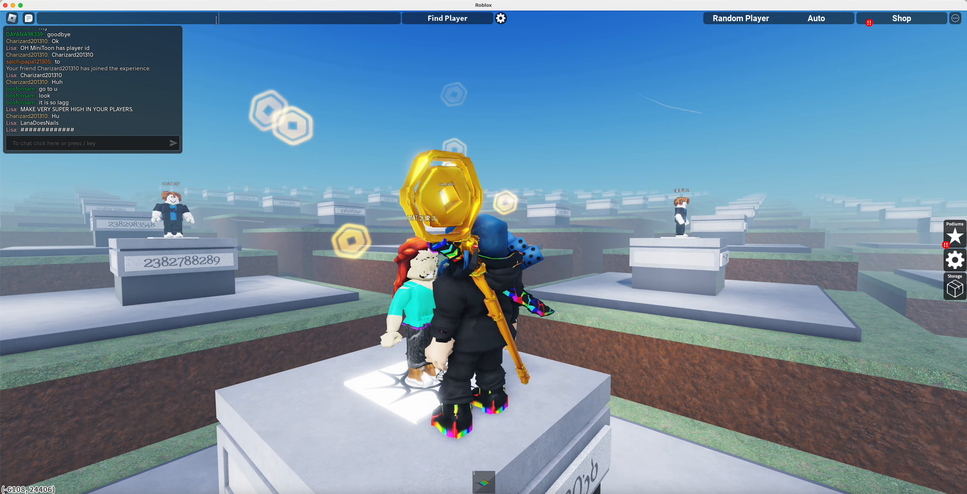
Step: Search 'Bosfonsam' to teleport again, then begin typing 'happy' while falling through the sky
{"action": "type", "text": "Bos"}
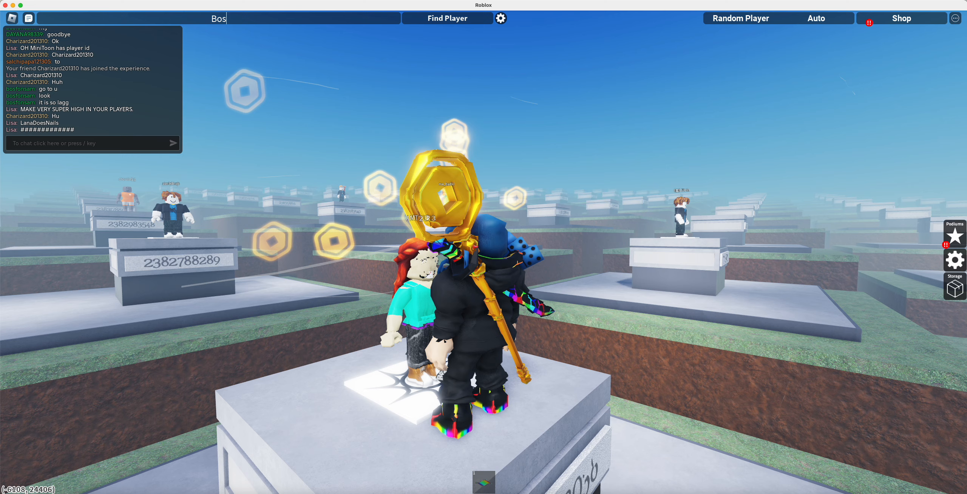
{"action": "type", "text": "fonsam"}
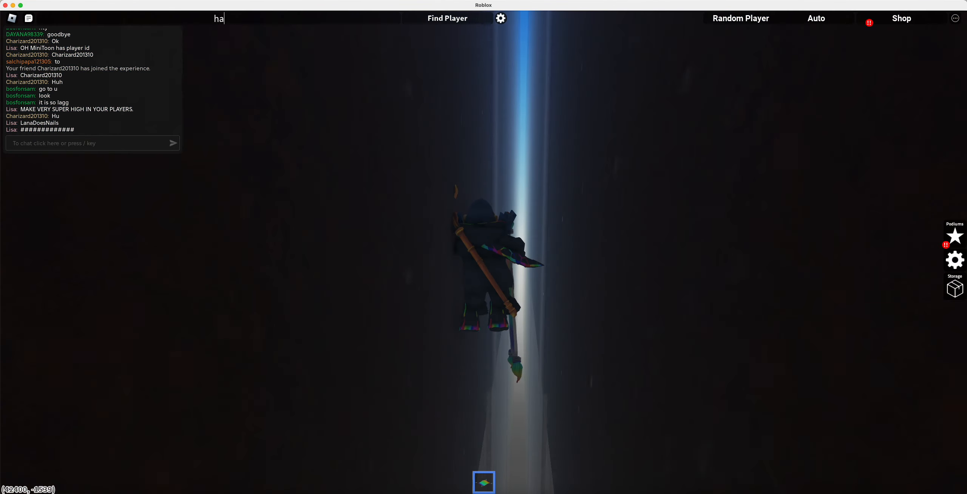
{"action": "type", "text": "ppy"}
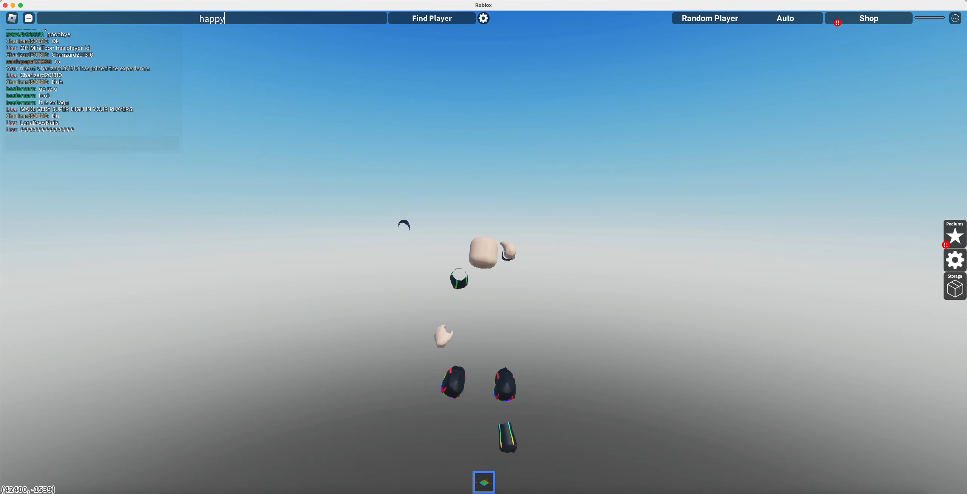